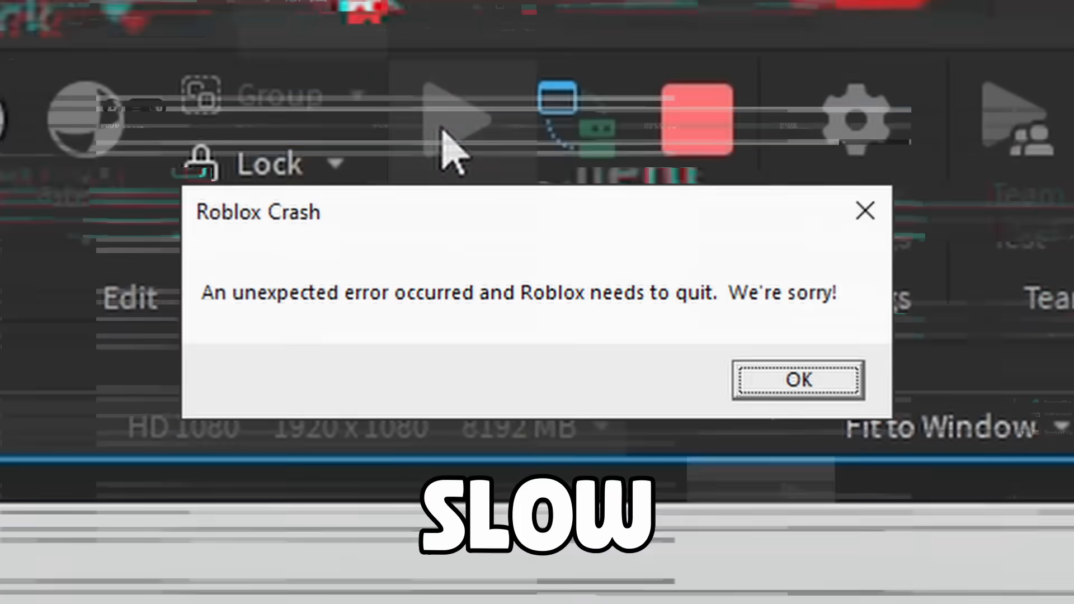
Step: Dismiss the Roblox Crash dialog with OK to reveal the terrain build
click(797, 379)
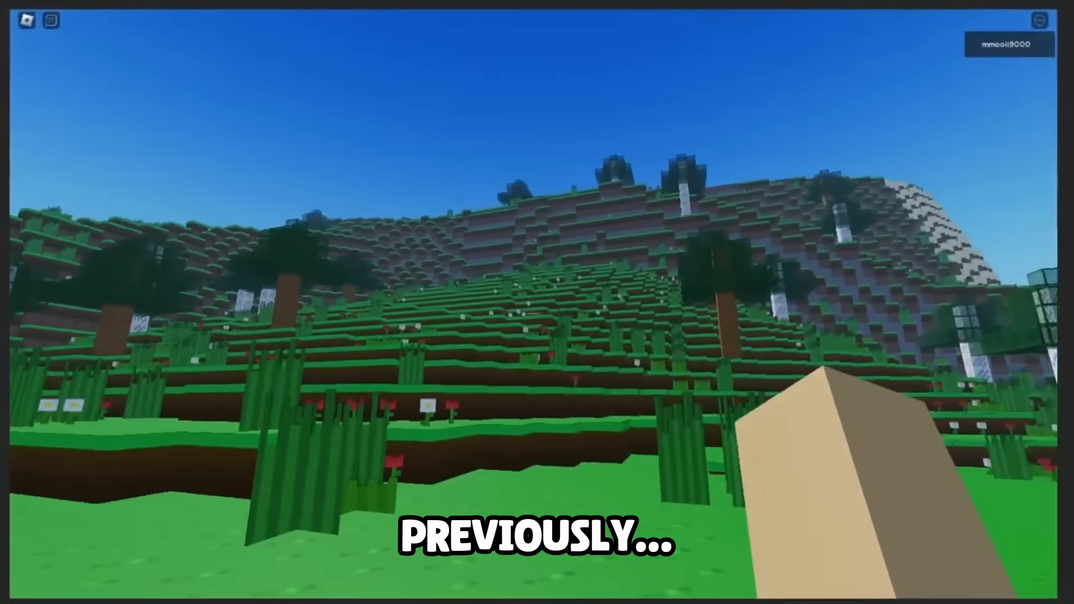
mouse_move(537, 302)
text(Y)
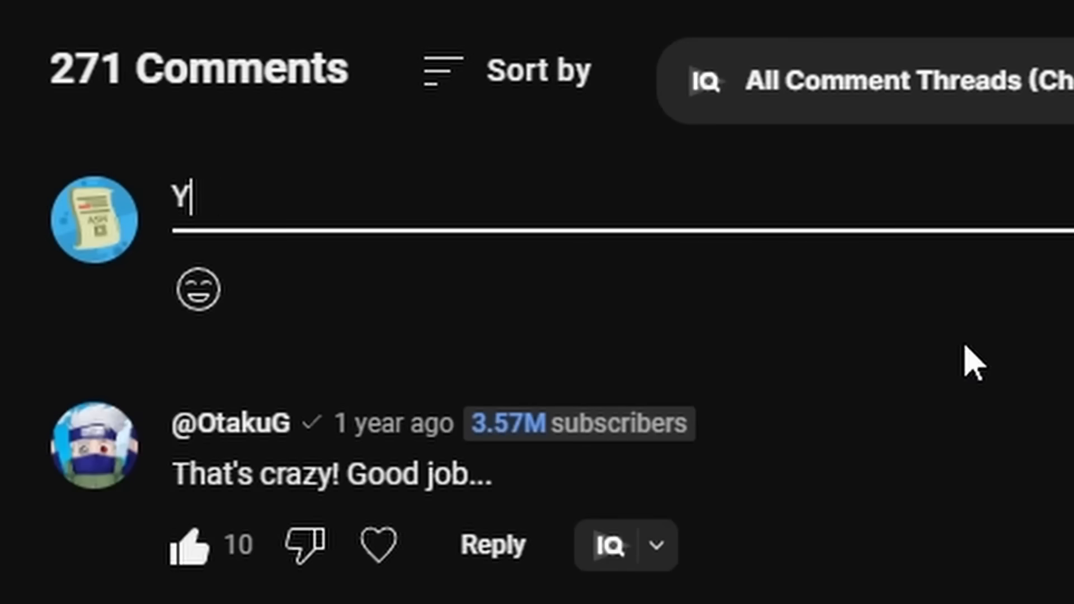
Step: Write 'OUR MODEL IS RUBBIS' in the video's Add a comment box
text(OUR MODEL IS RUBBIS)
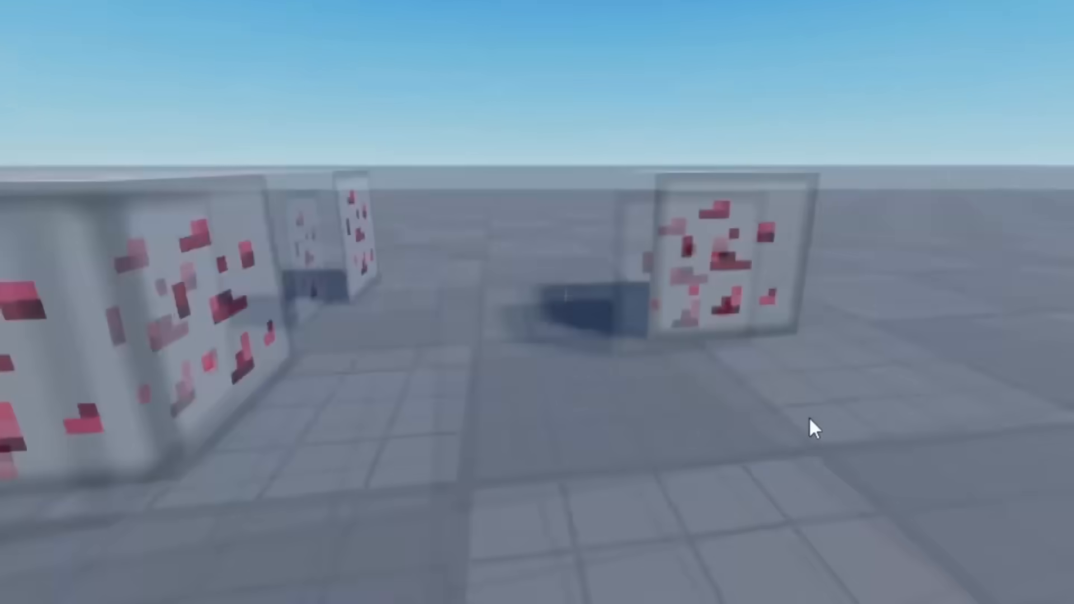
Step: Save the place to Roblox from the File menu during the playtest
click(529, 32)
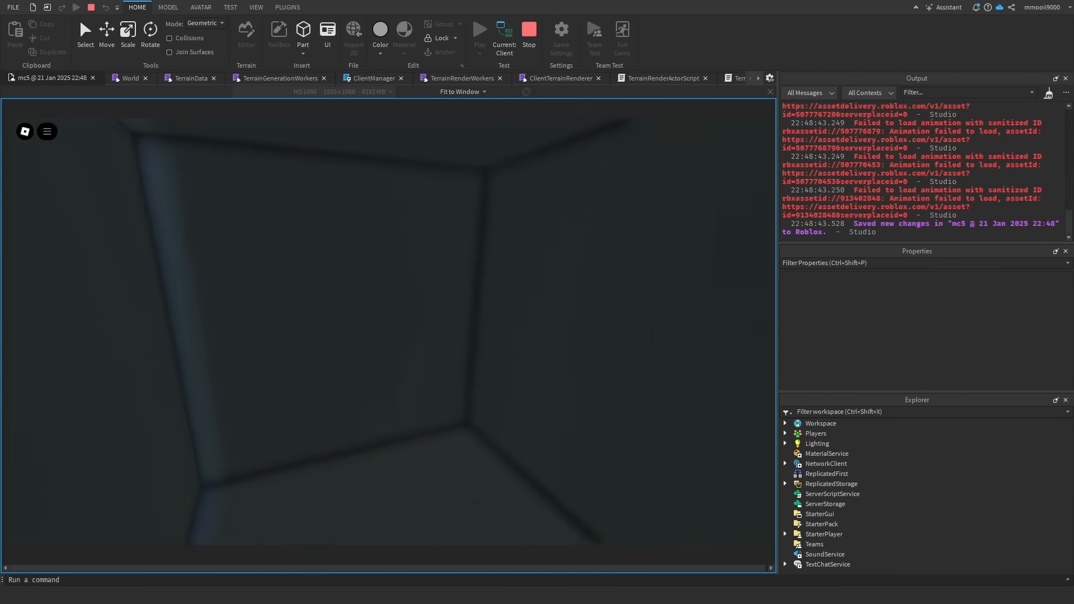
click(479, 30)
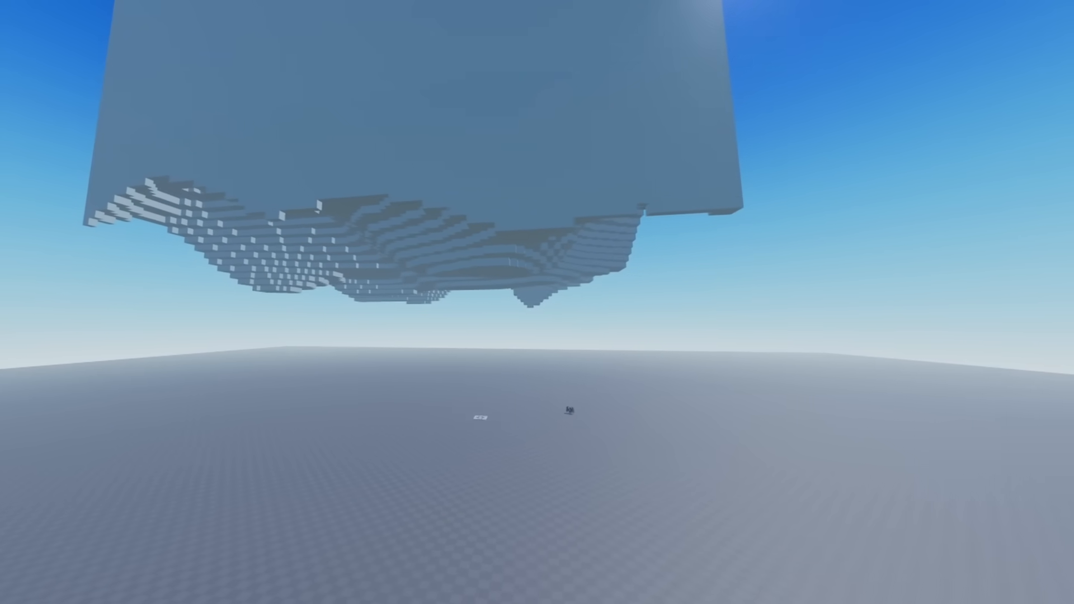
mouse_move(537, 303)
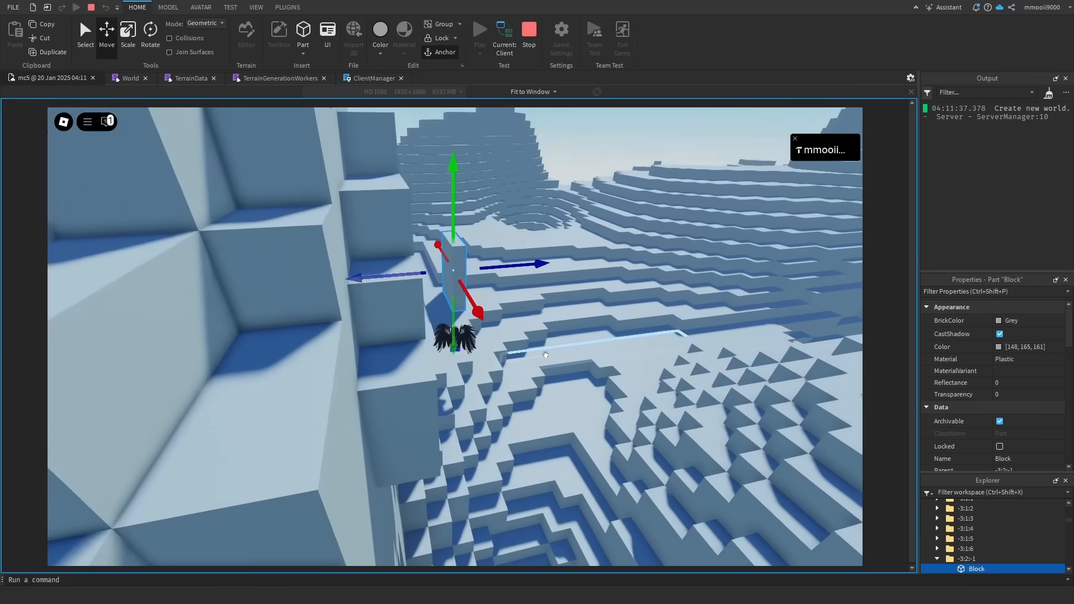
Step: Run the game to generate the new world of chunked Block parts
click(479, 31)
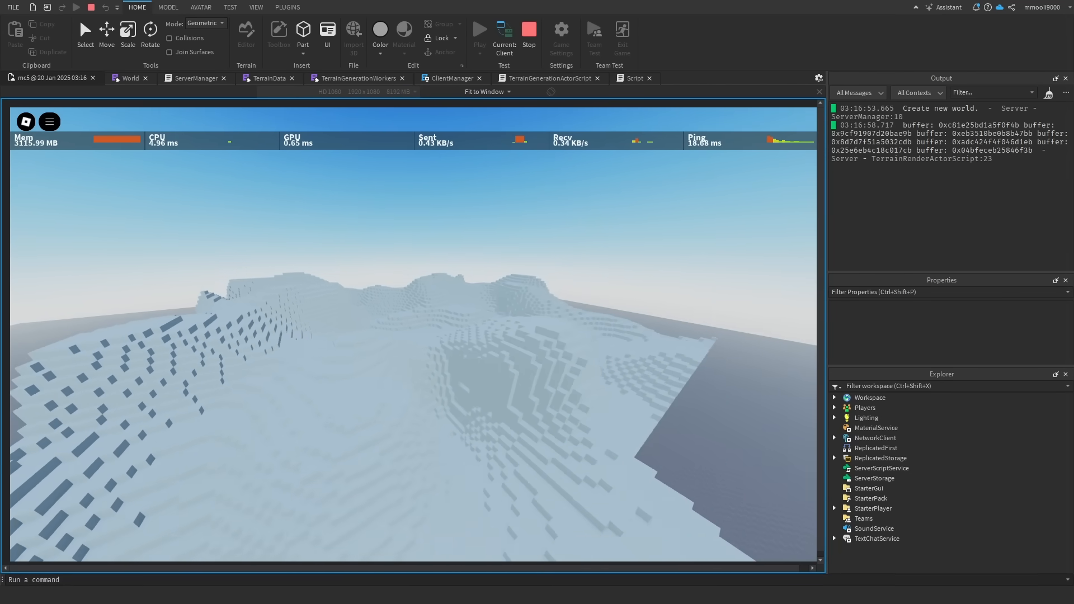
click(479, 29)
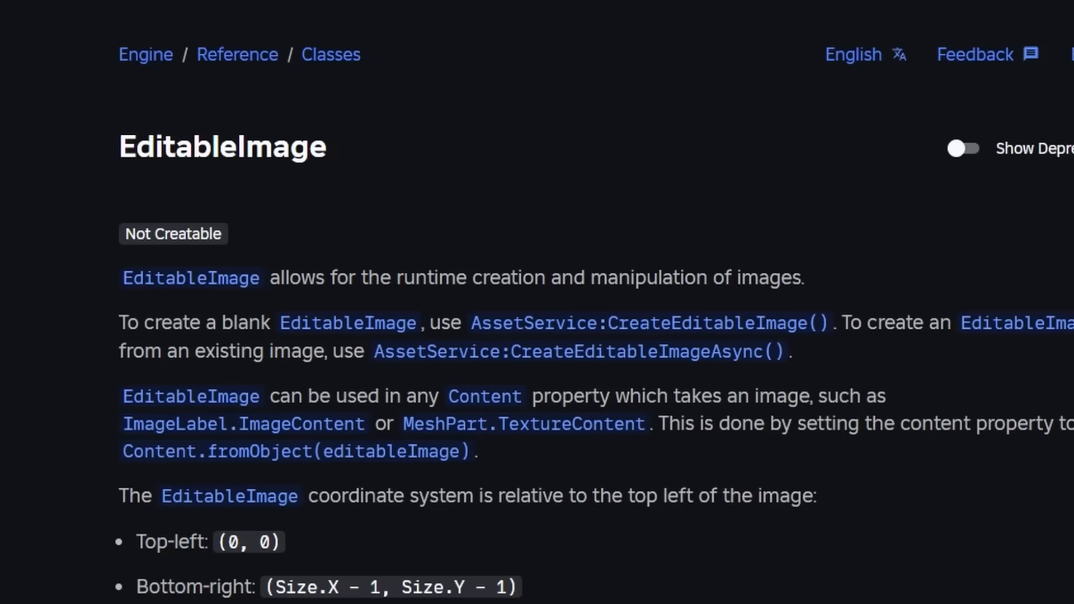
Step: Scroll through the EditableImage class description
scroll(down, 3)
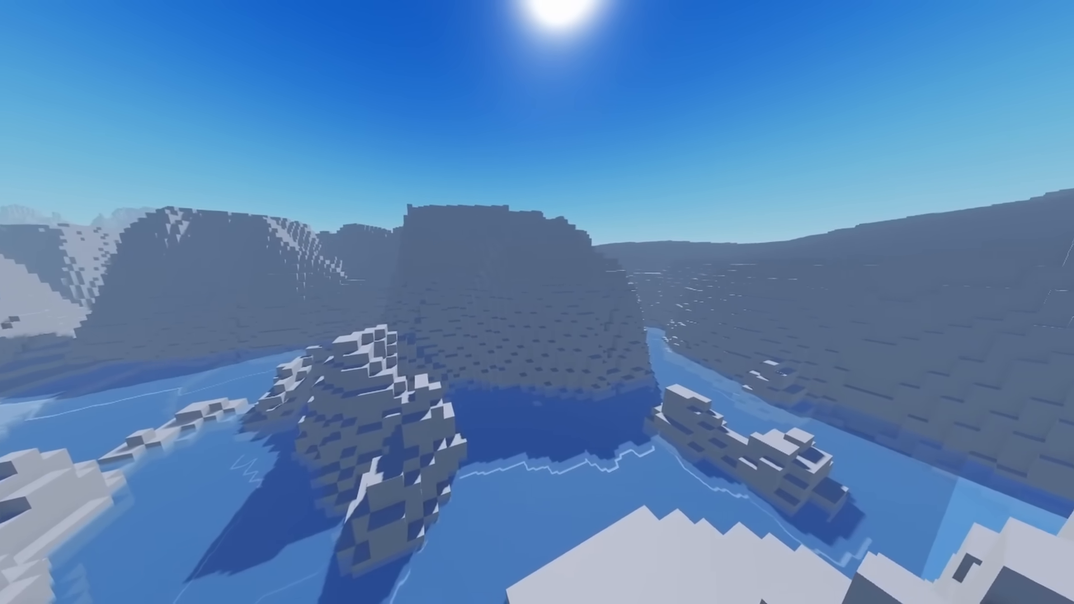
mouse_move(538, 302)
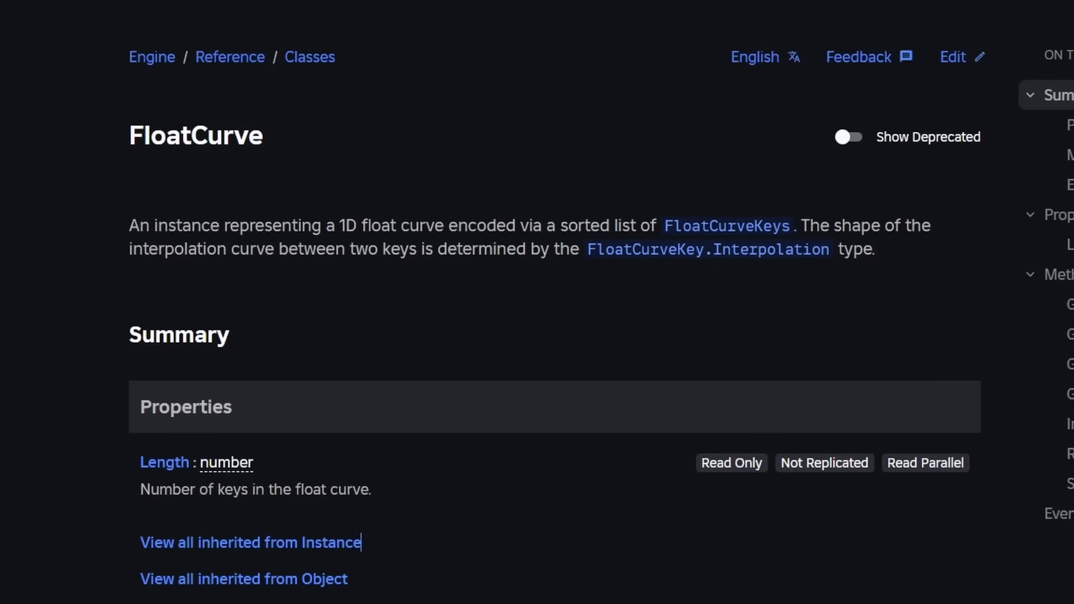
Step: Scroll through the FloatCurve class summary
scroll(down, 3)
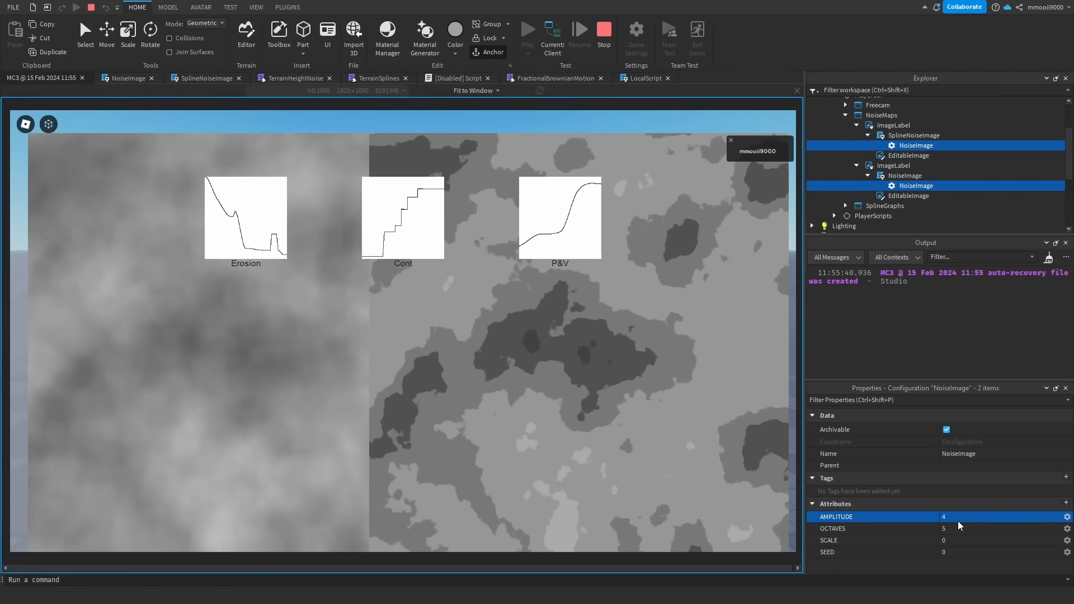
Step: Run the noise visualiser to show raw and spline-remapped noise maps with curves
click(527, 30)
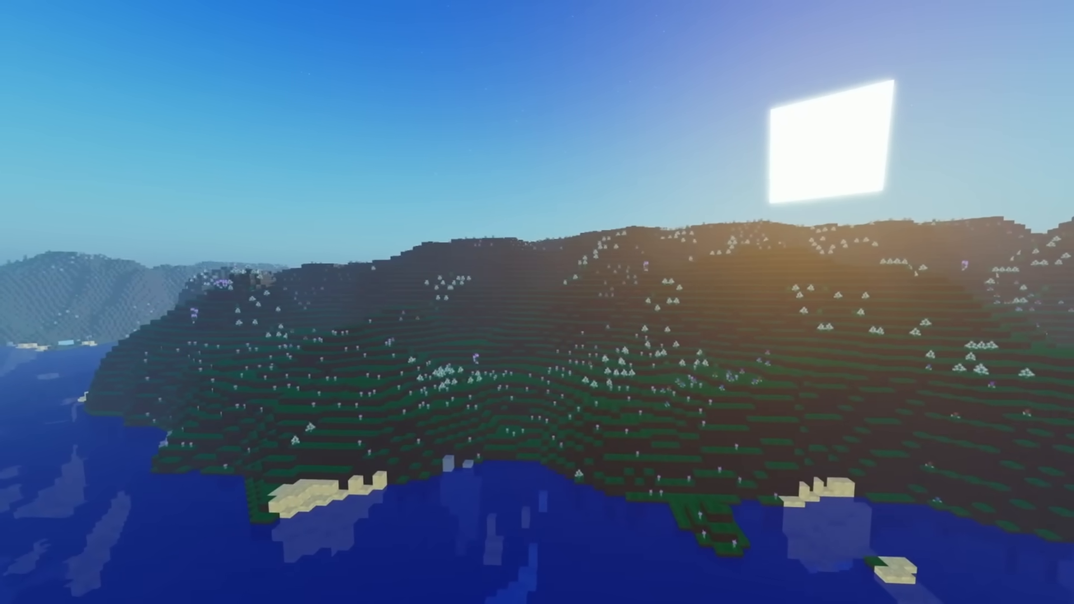
mouse_move(538, 302)
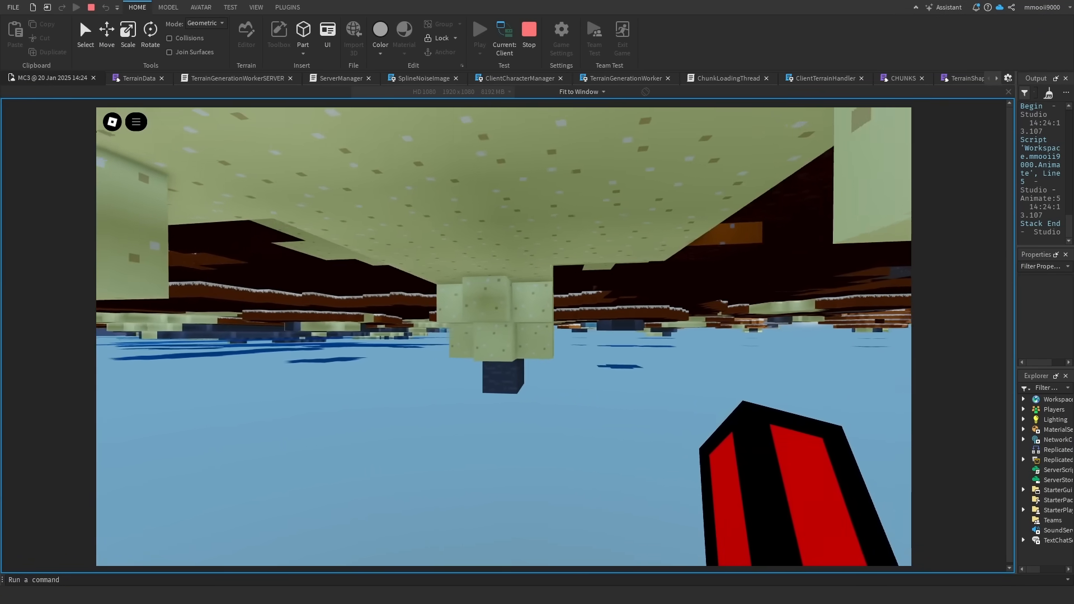
click(480, 29)
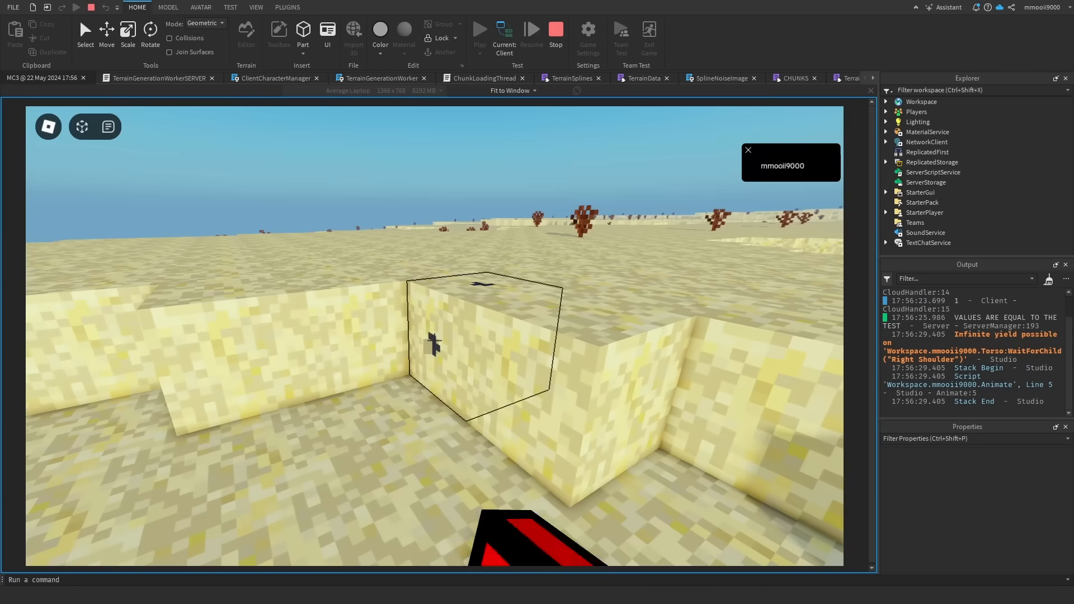